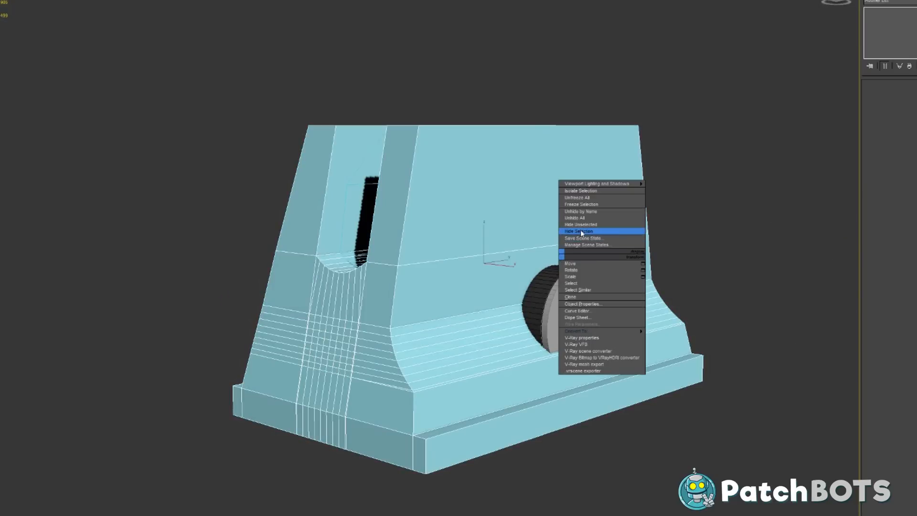
Hide the selected light blue foot housing, leaving the yellow disc halves isolated.
{"action": "left_click", "coordinate": [579, 231]}
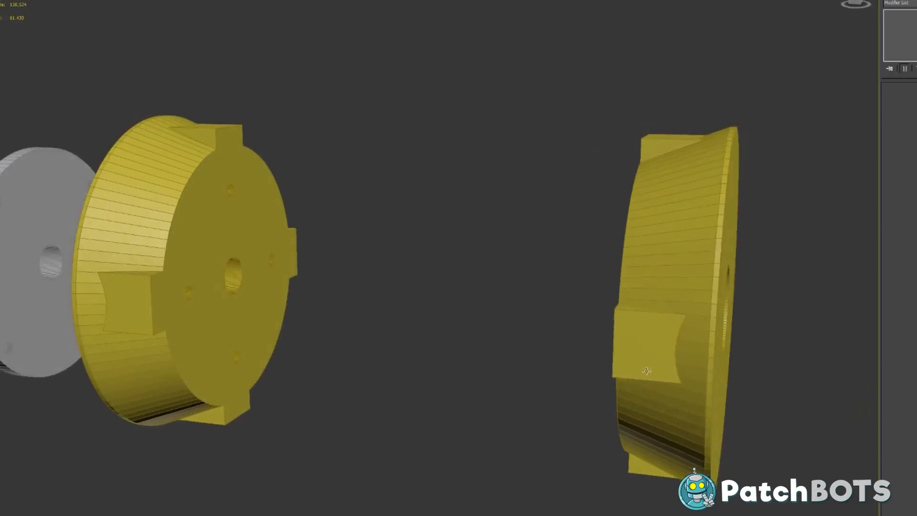
{"action": "left_click_drag", "start_coordinate": [646, 371], "coordinate": [625, 371]}
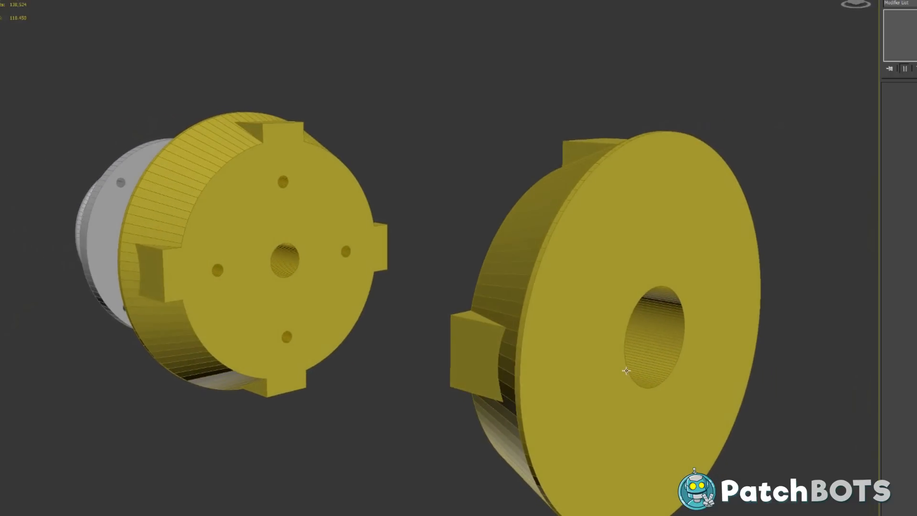